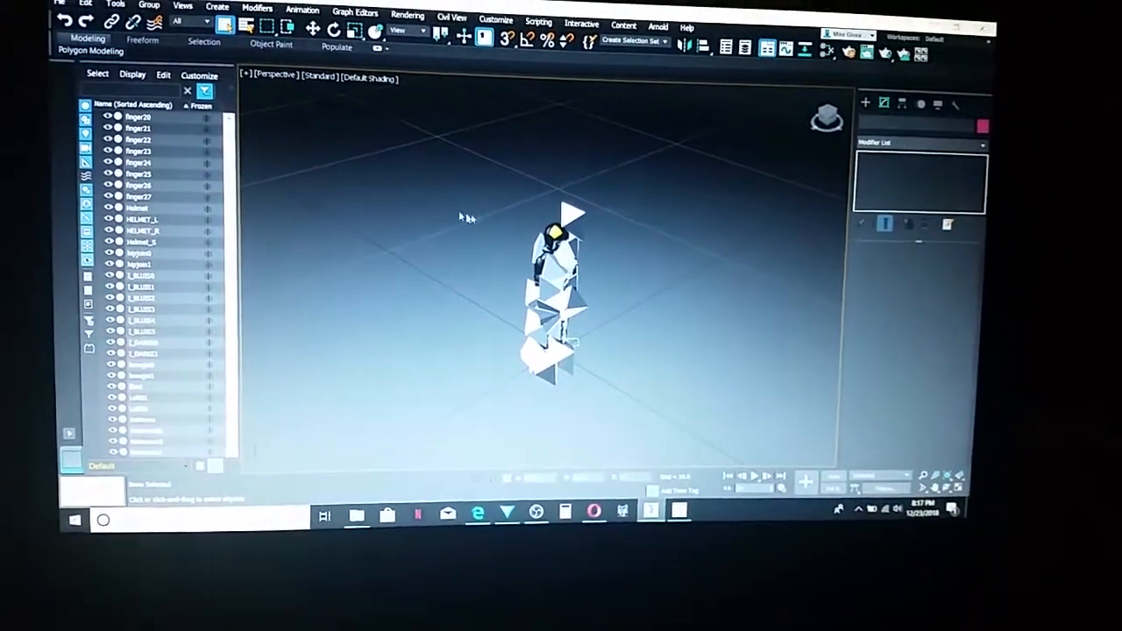
# Expand the Star Wars emperor pilot.fbx layer to reveal its transform, model and animation properties.
pyautogui.click(60, 6)
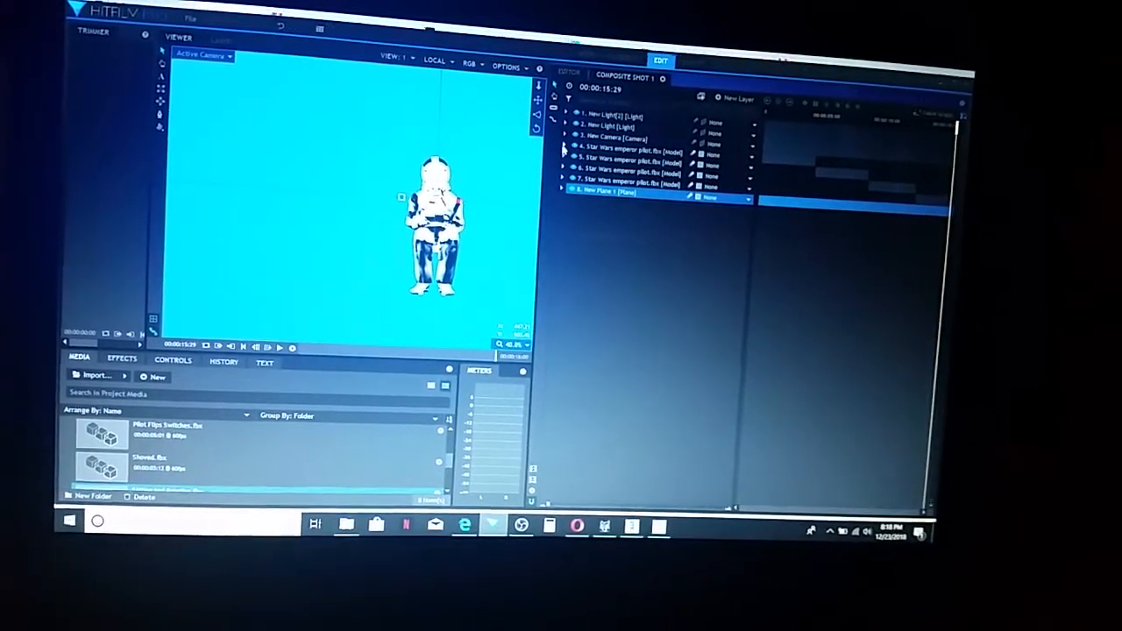
pyautogui.click(569, 147)
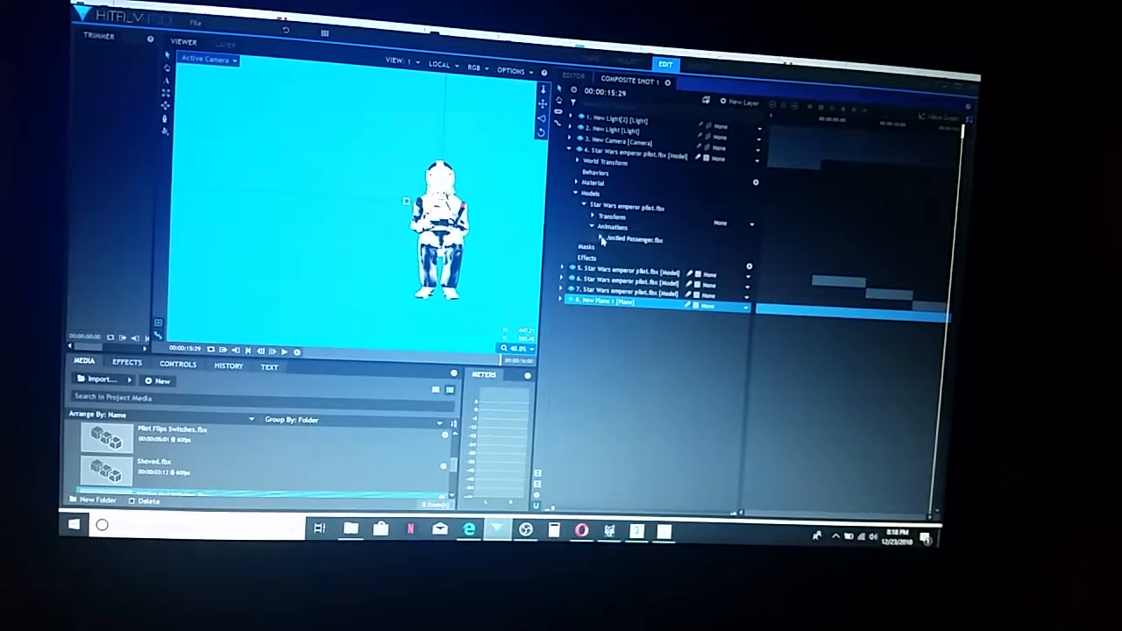